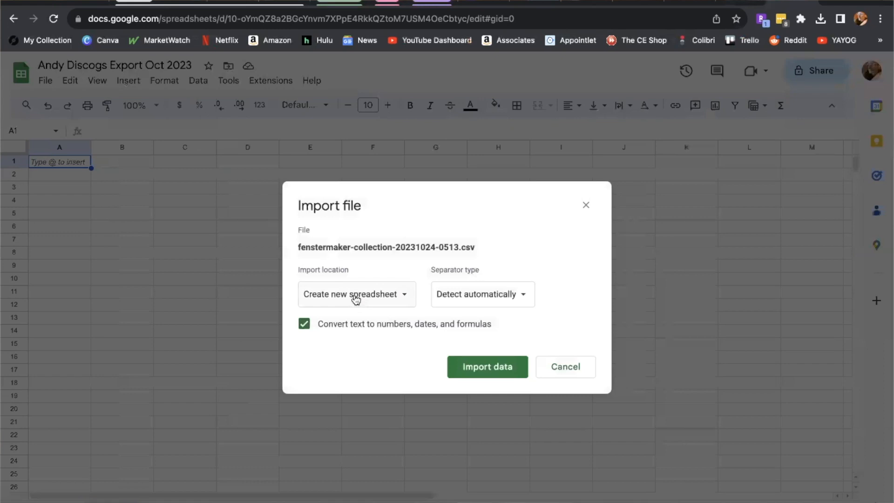
pyautogui.moveTo(417, 303)
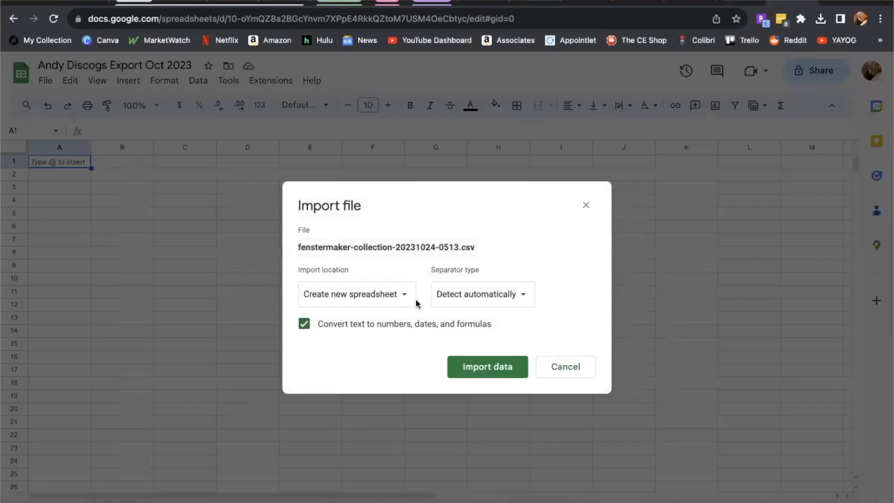
# - Set the import location to 'Replace current sheet' and review the separator choices
pyautogui.click(357, 293)
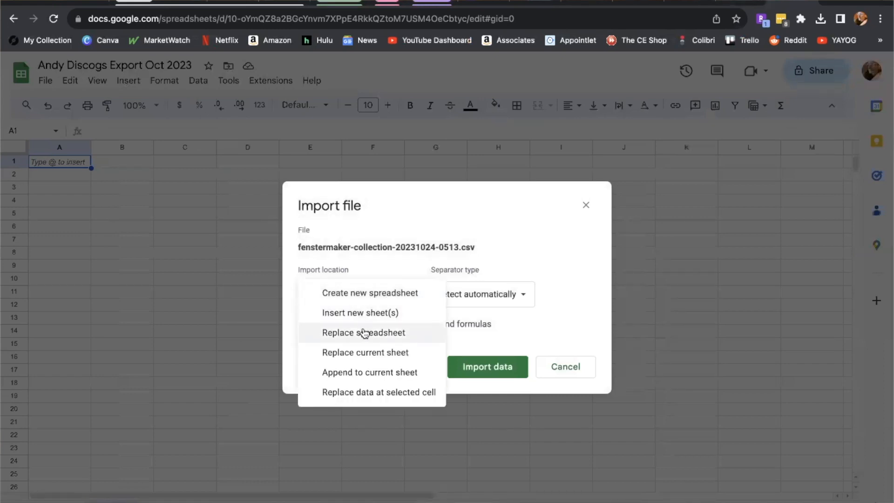
pyautogui.click(364, 352)
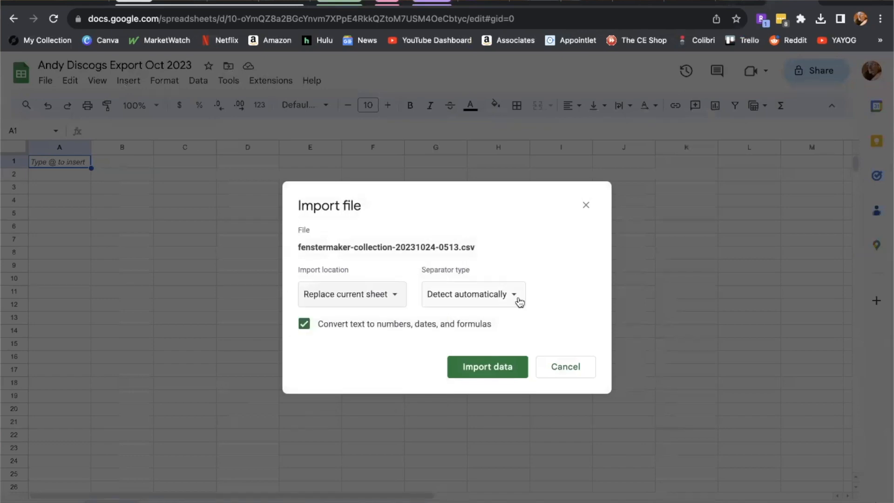
pyautogui.click(473, 293)
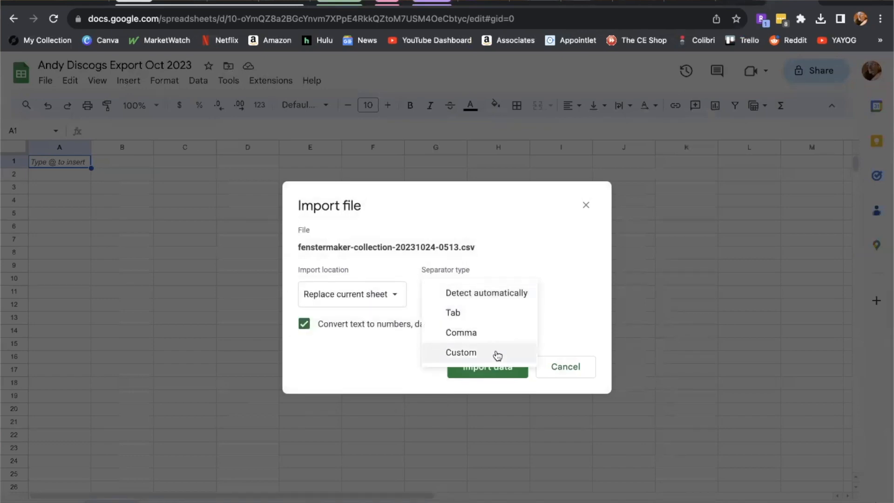
# - Import the Discogs collection data and select header row 1 to make it bold
pyautogui.click(488, 367)
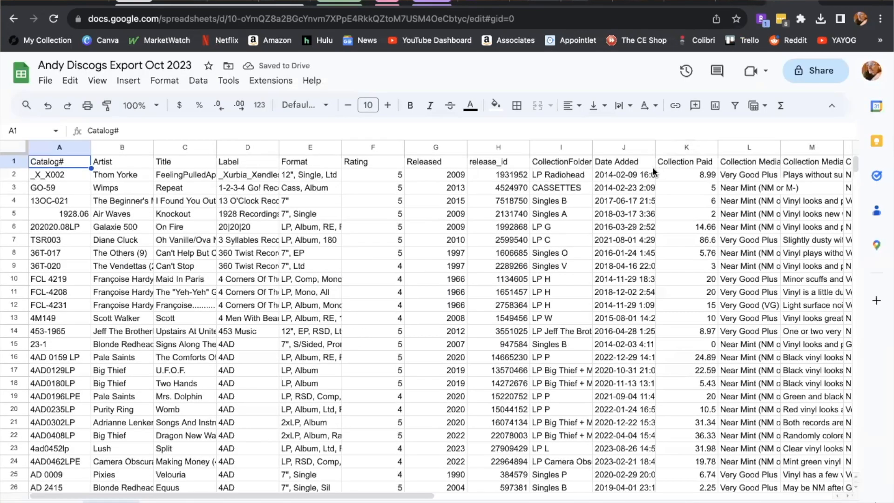
pyautogui.click(9, 162)
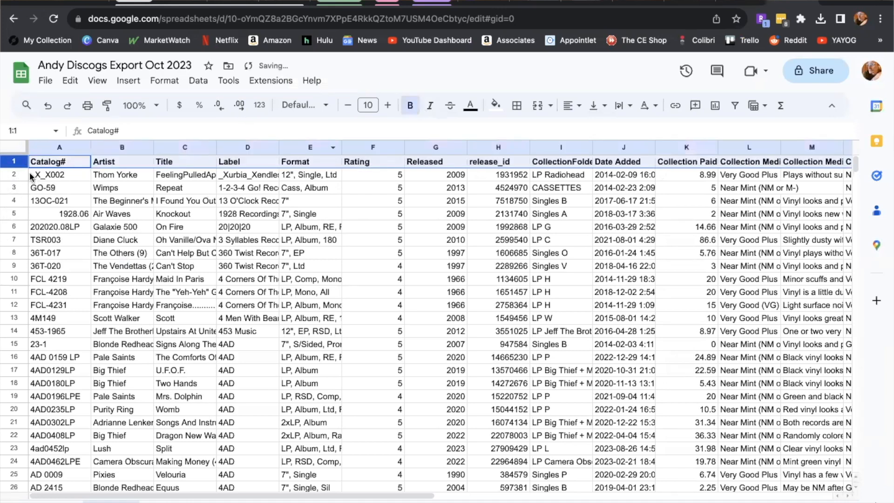
pyautogui.click(13, 161)
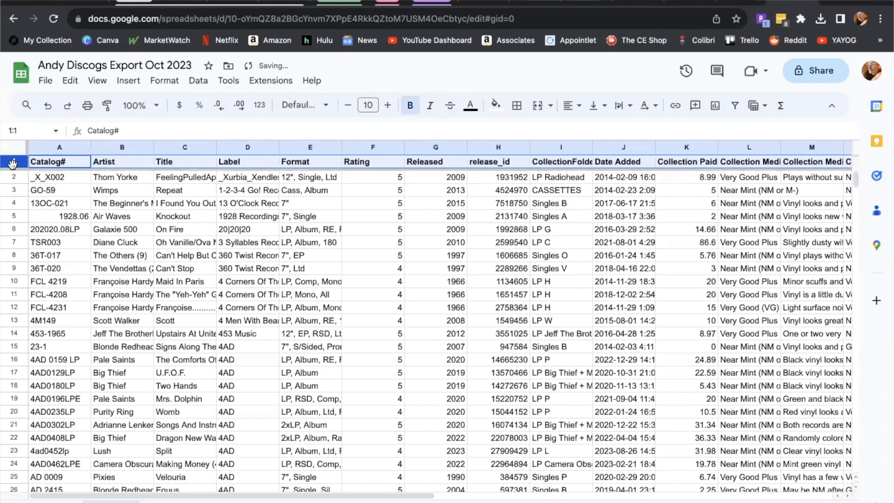